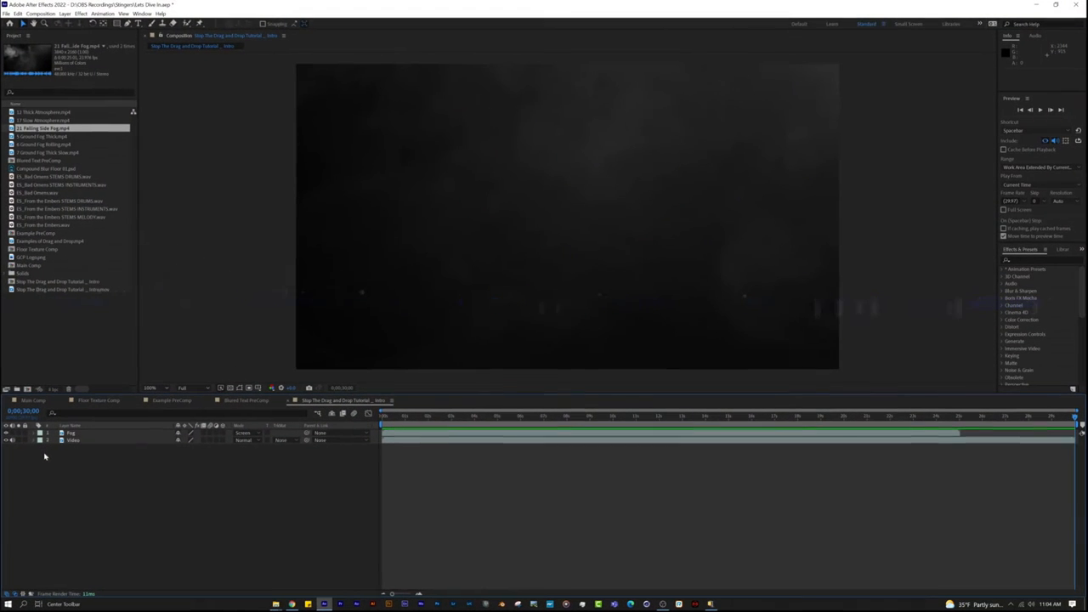
Select the footage layer so the Curves effect lands on it.
click(71, 434)
text(curves)
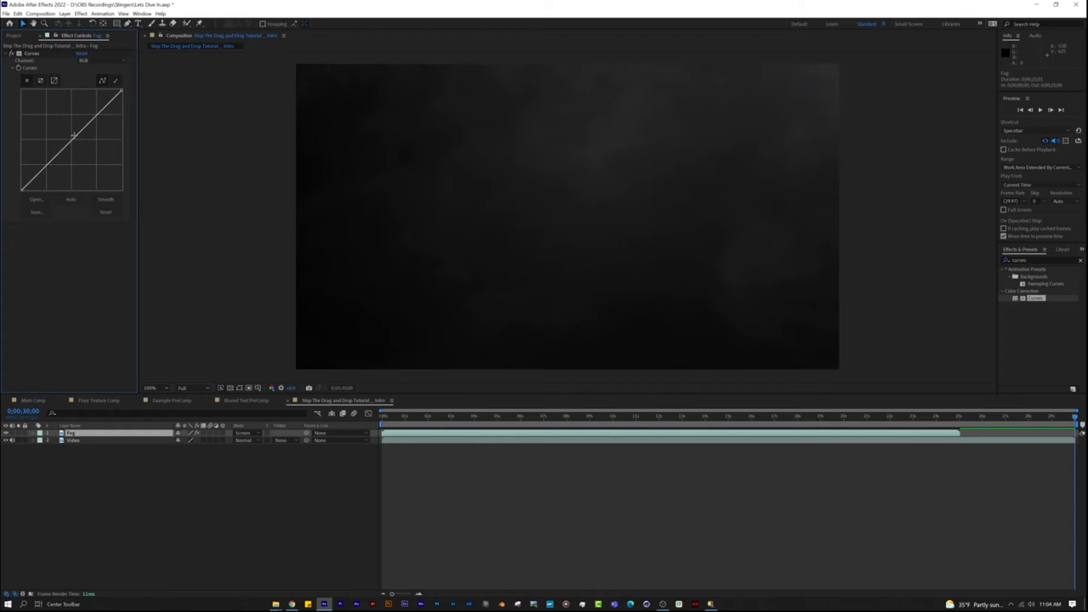
Raise the Curves graph and add midtone and shadow points until the PLEASE STOP text reads clearly.
drag(75, 136, 66, 143)
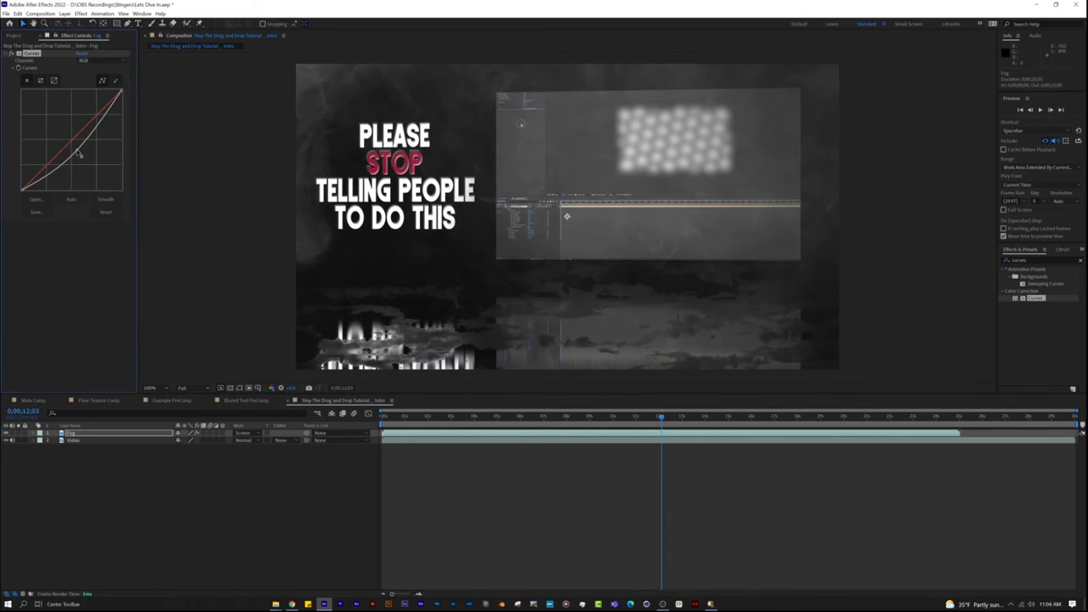
drag(79, 153, 94, 128)
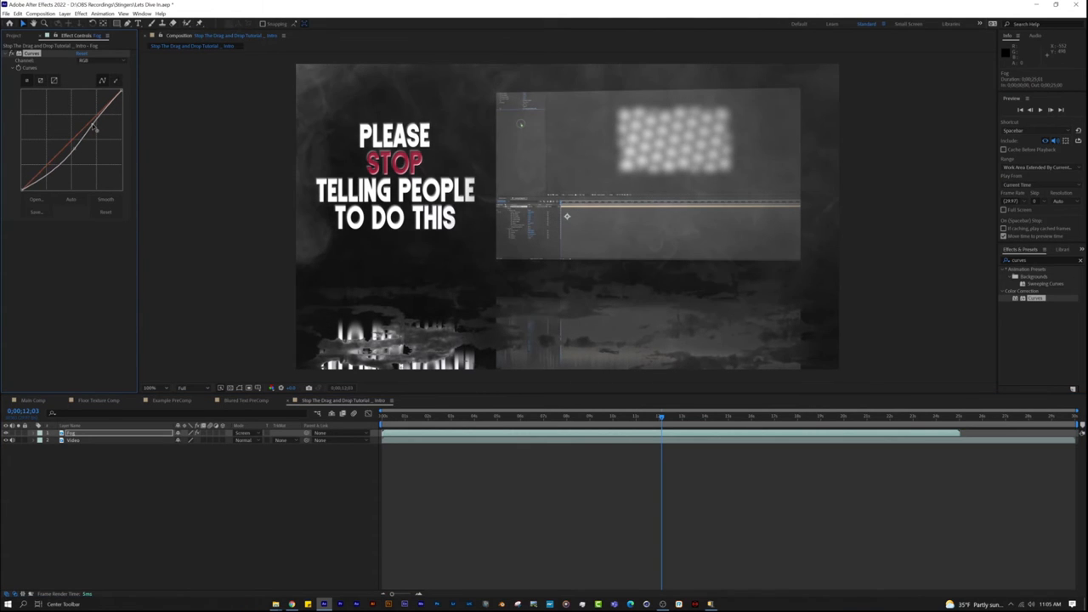
drag(95, 128, 49, 176)
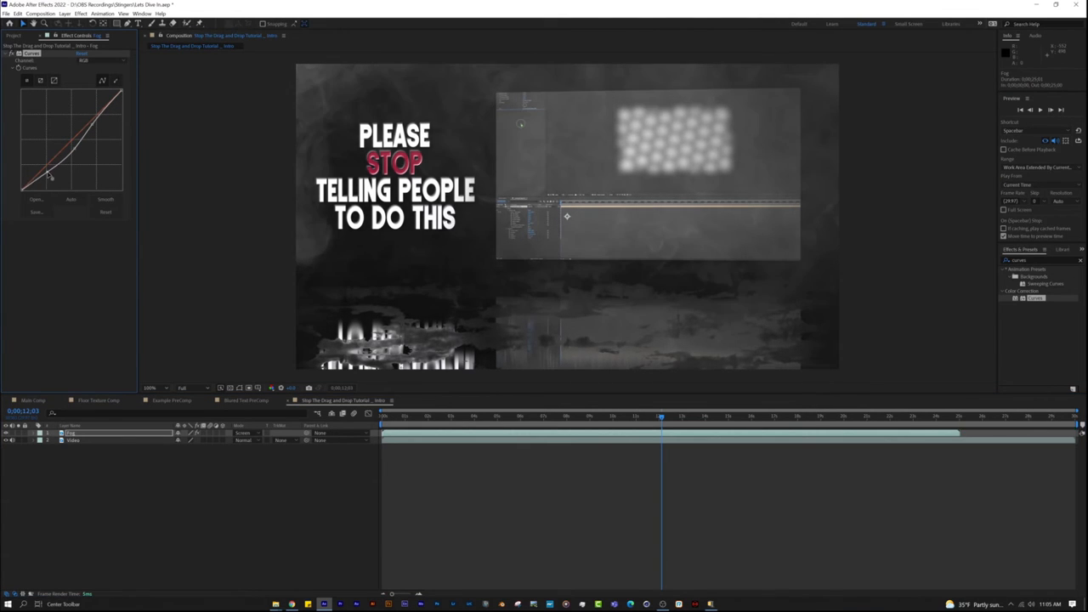